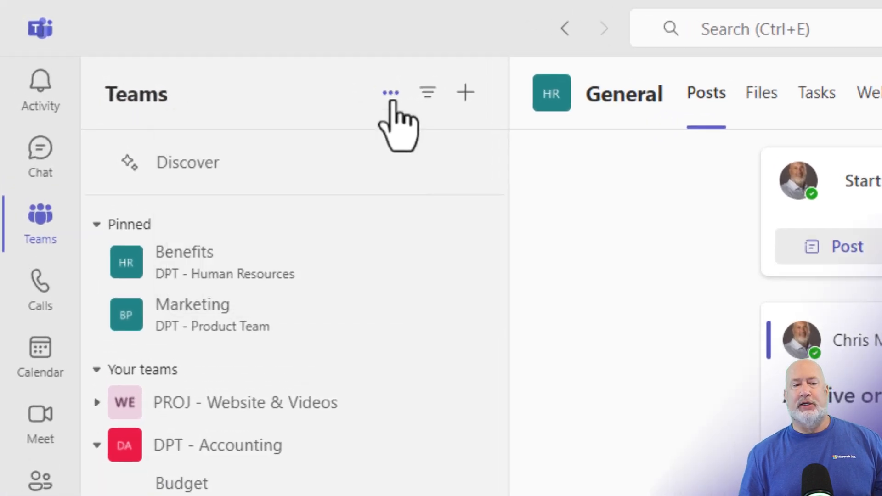
Step: Open the 'Your teams and channels' overview from the Teams more-options menu
click(390, 92)
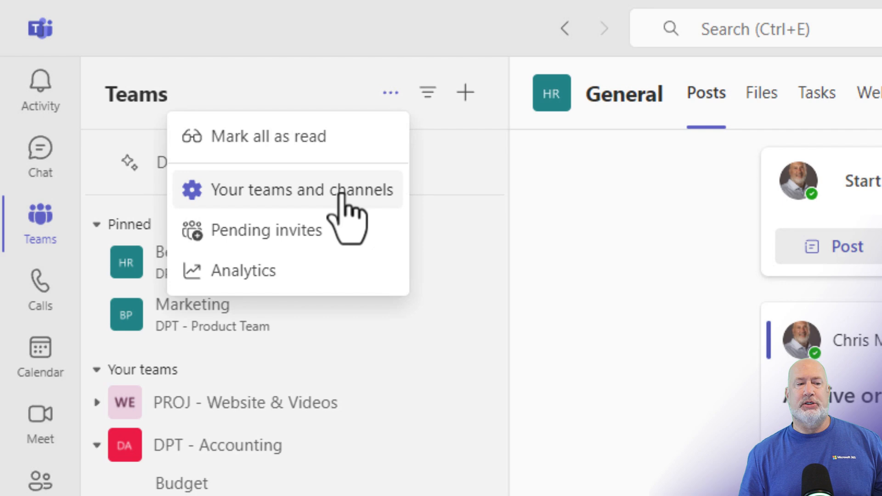
click(303, 189)
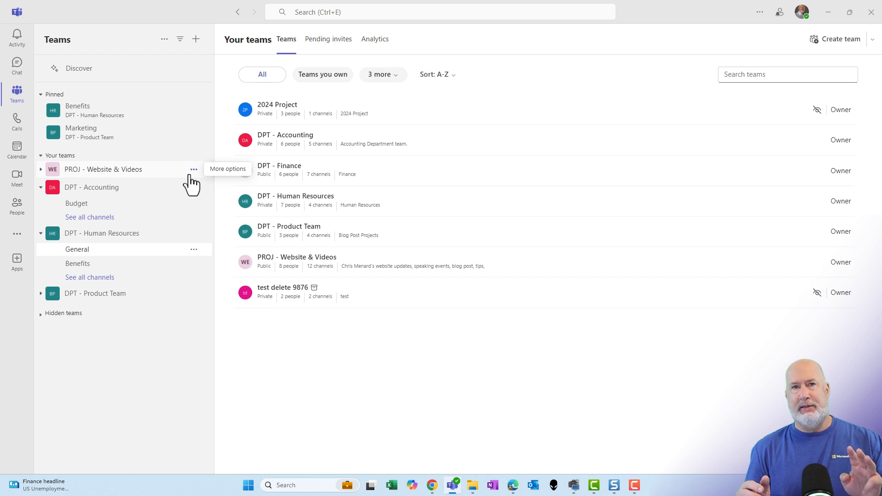
mouse_move(332, 163)
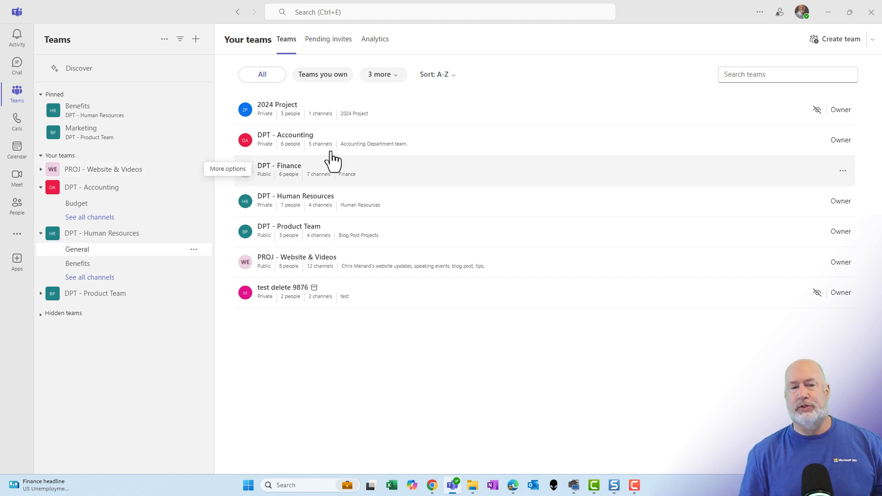
mouse_move(498, 94)
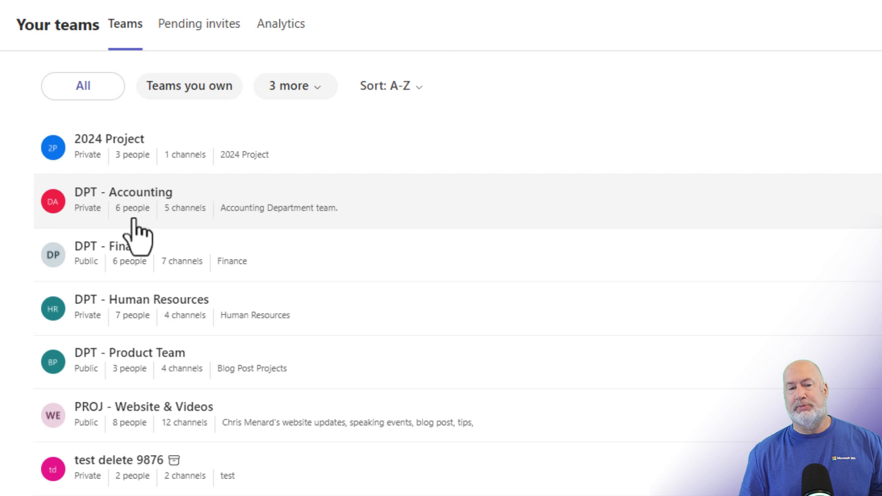
mouse_move(193, 250)
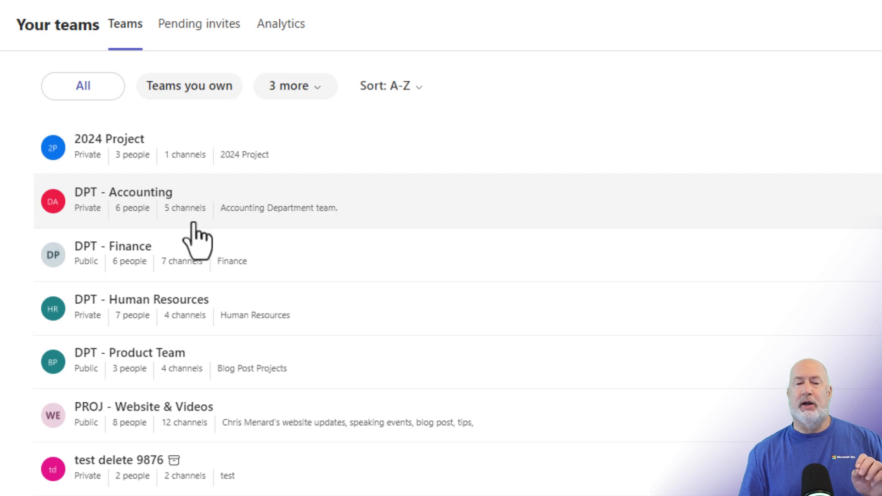
mouse_move(259, 237)
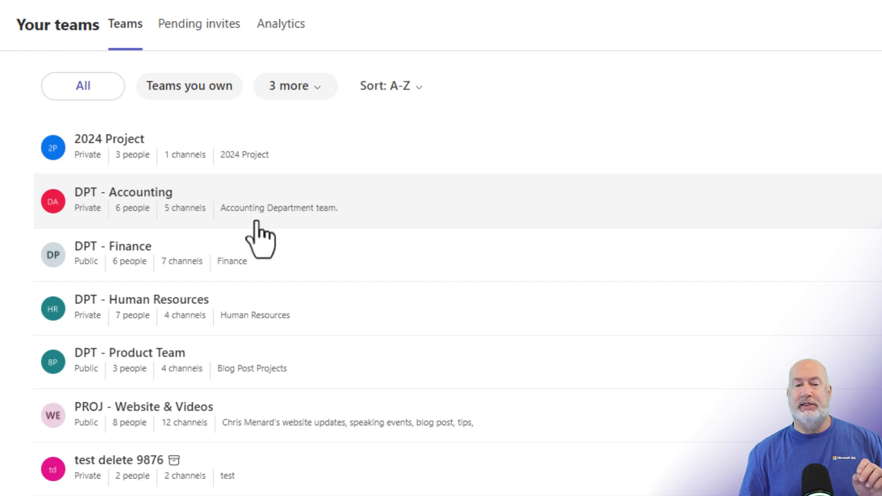
mouse_move(267, 244)
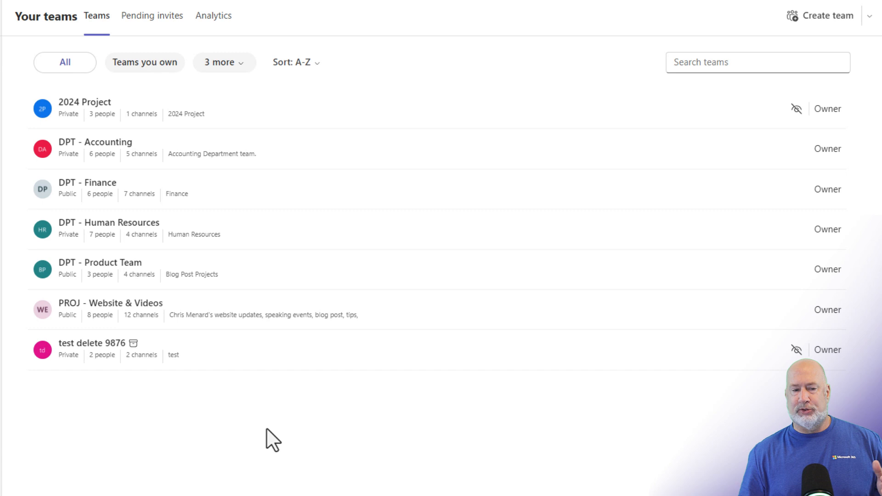
mouse_move(118, 194)
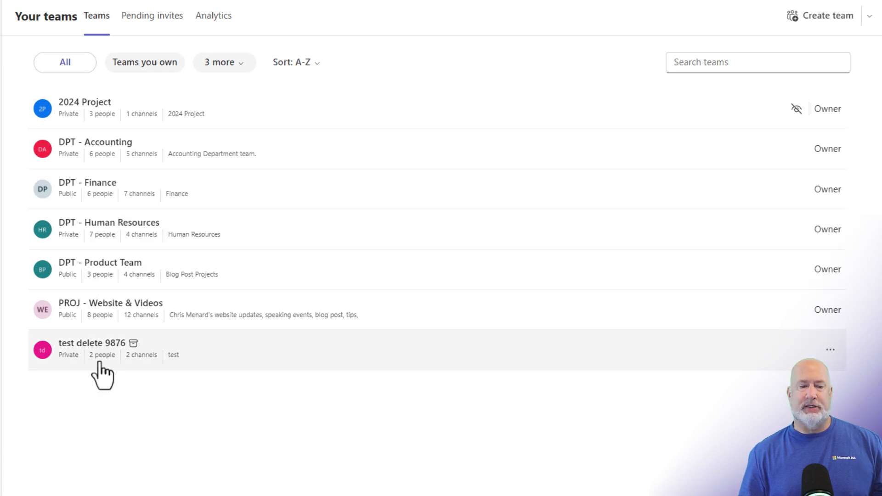
mouse_move(133, 435)
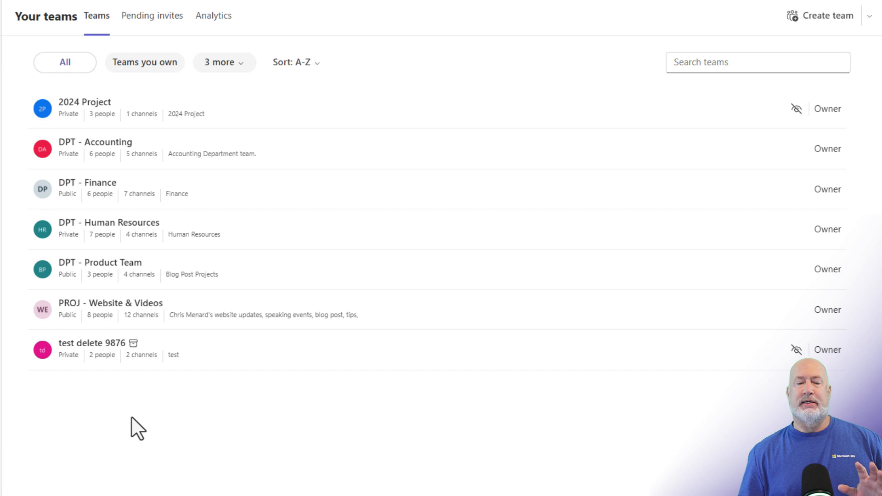
mouse_move(136, 363)
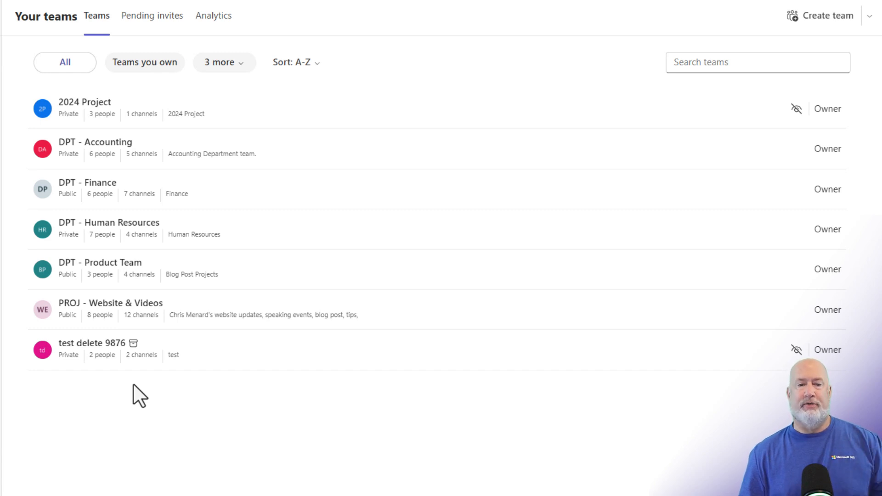
mouse_move(207, 231)
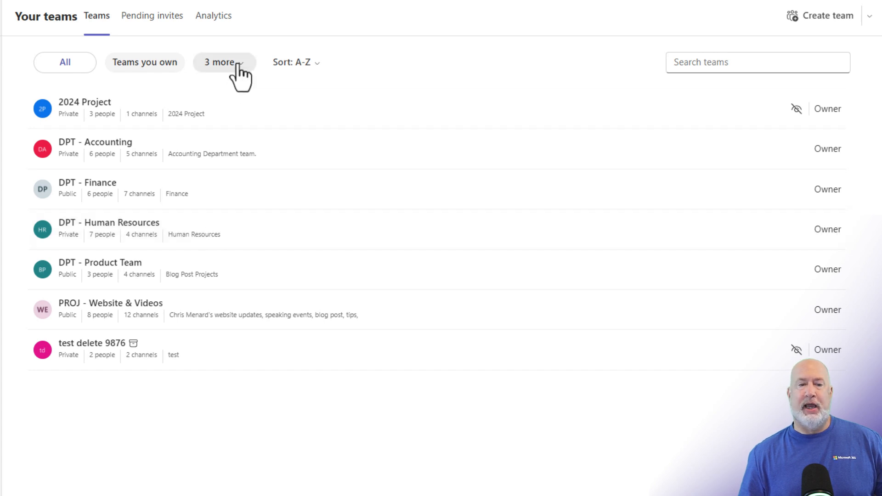
mouse_move(143, 74)
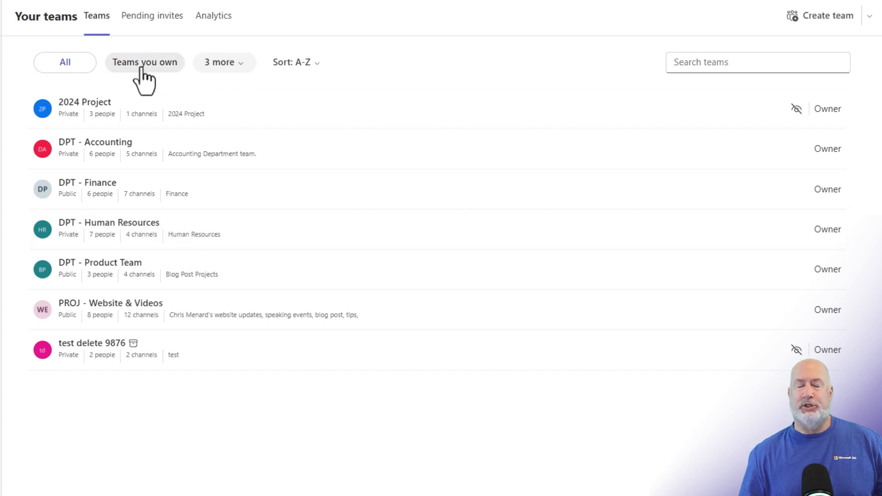
mouse_move(230, 63)
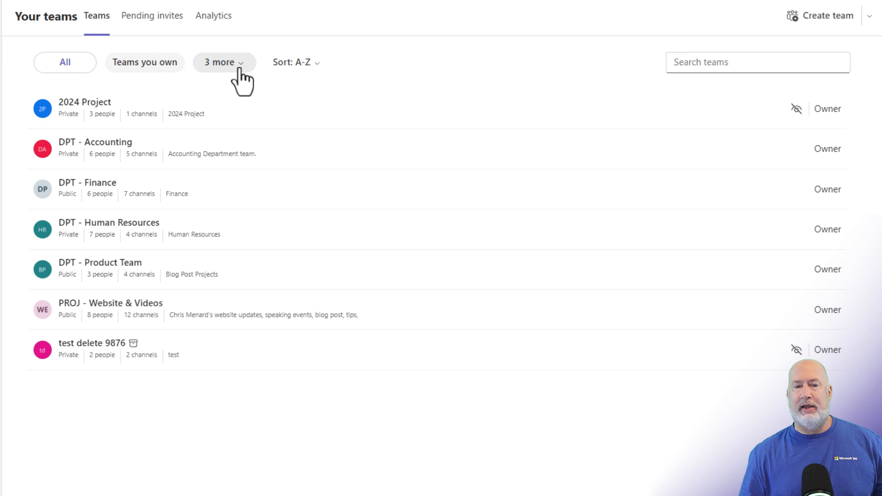
Step: Filter teams to 'Teams with channels hidden', leaving 2024 Project and test delete 9876
click(224, 62)
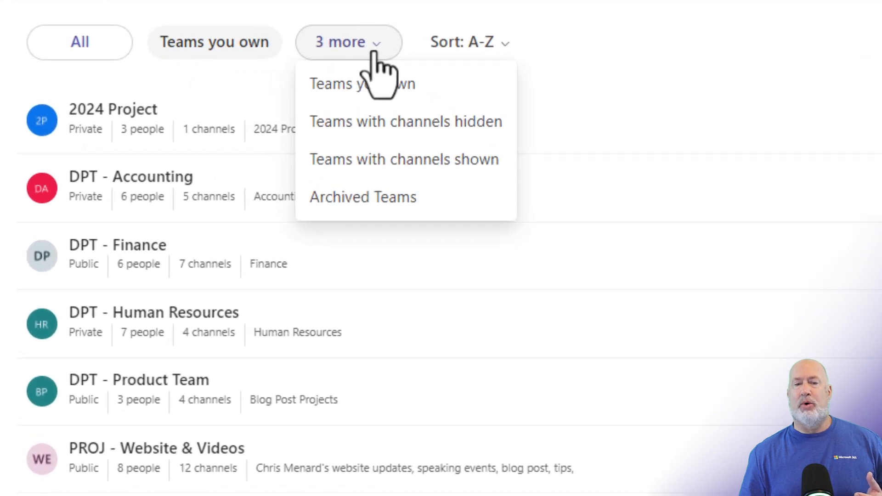
mouse_move(417, 131)
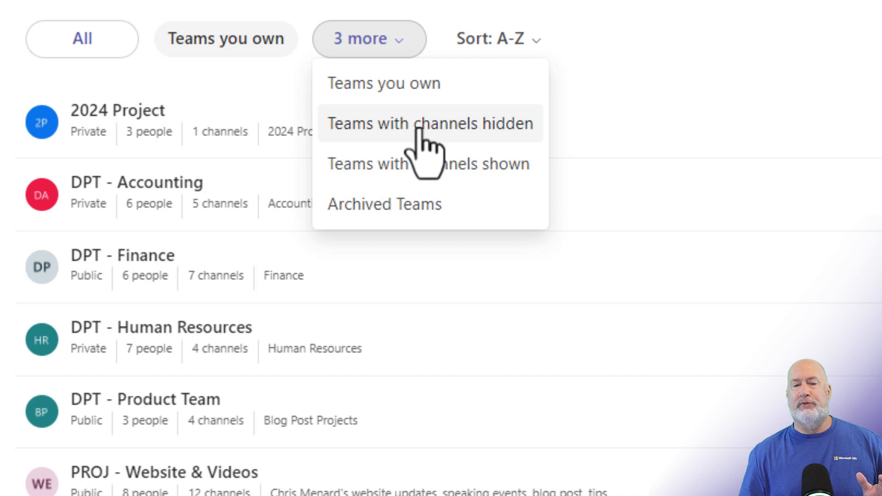
click(429, 124)
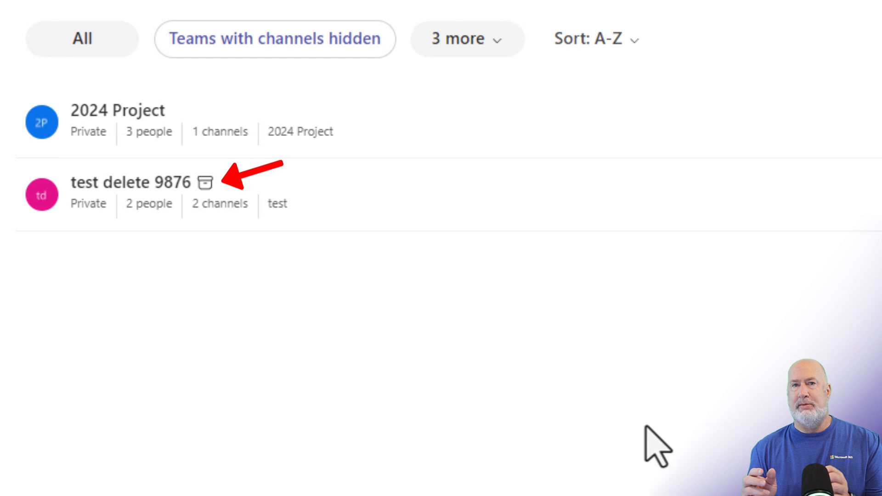
mouse_move(378, 355)
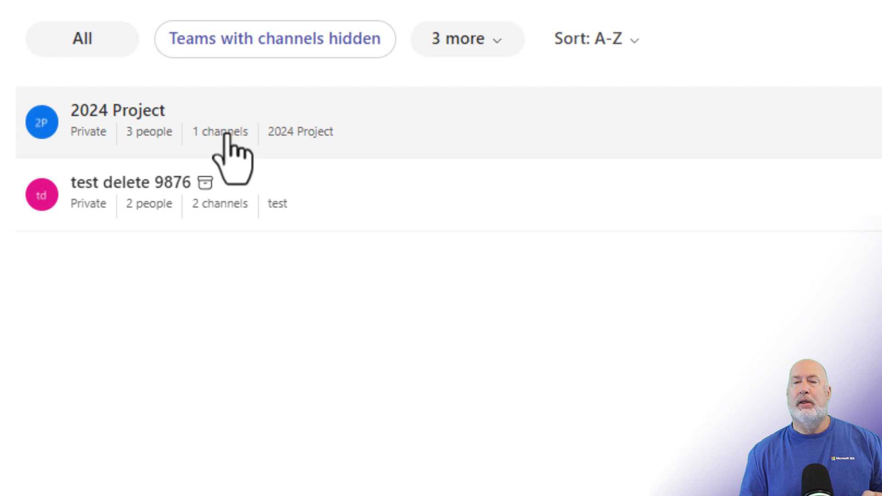
mouse_move(471, 101)
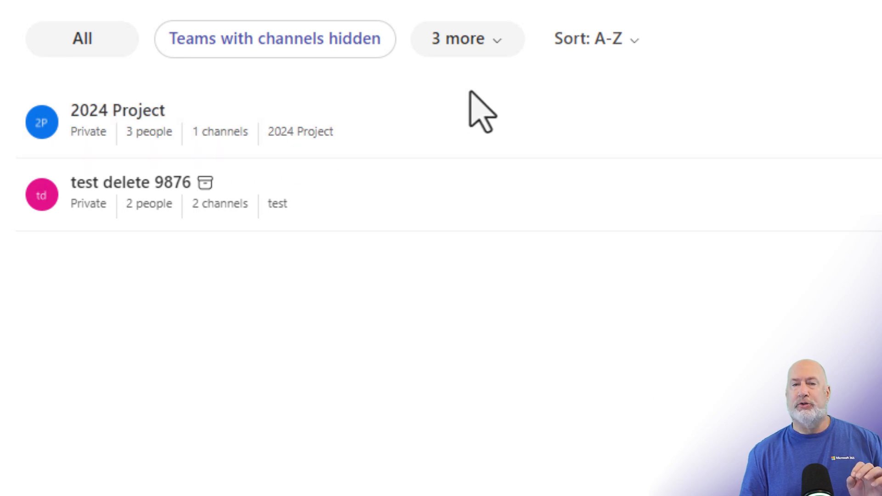
mouse_move(462, 138)
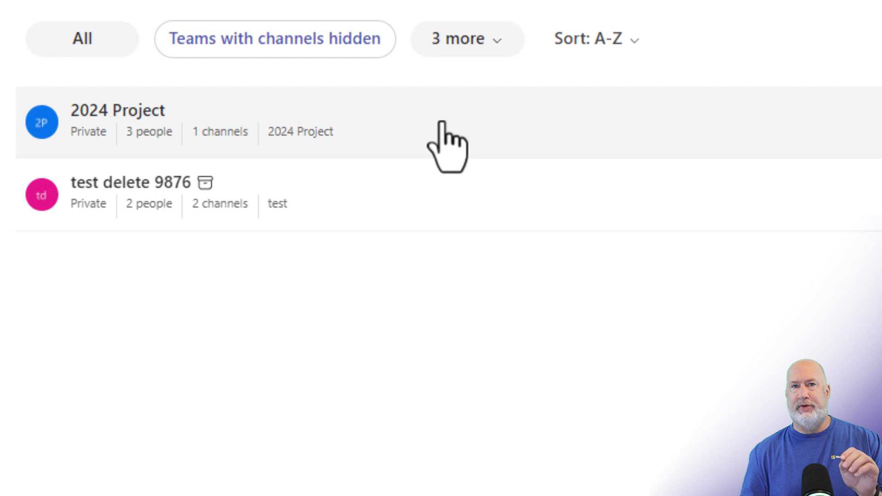
mouse_move(426, 138)
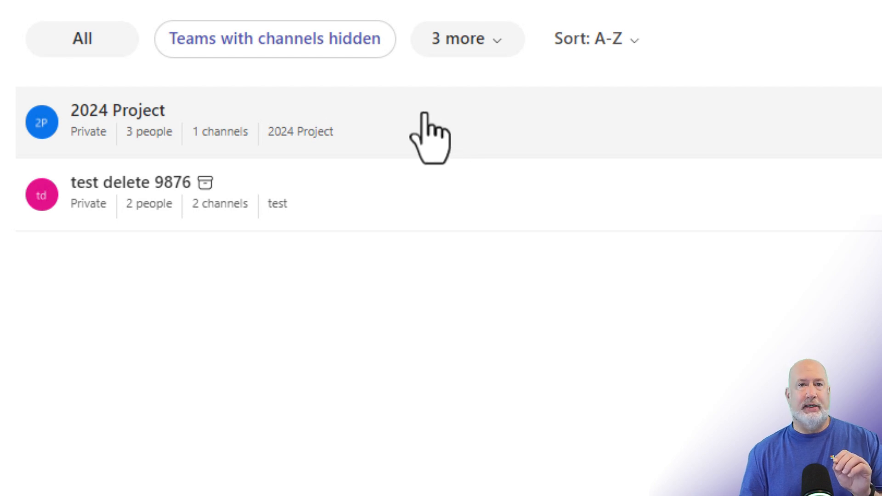
mouse_move(398, 138)
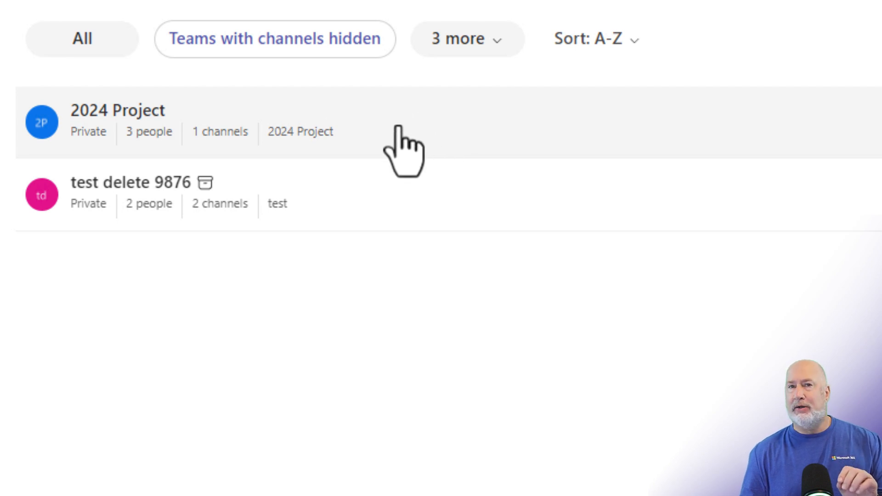
mouse_move(394, 161)
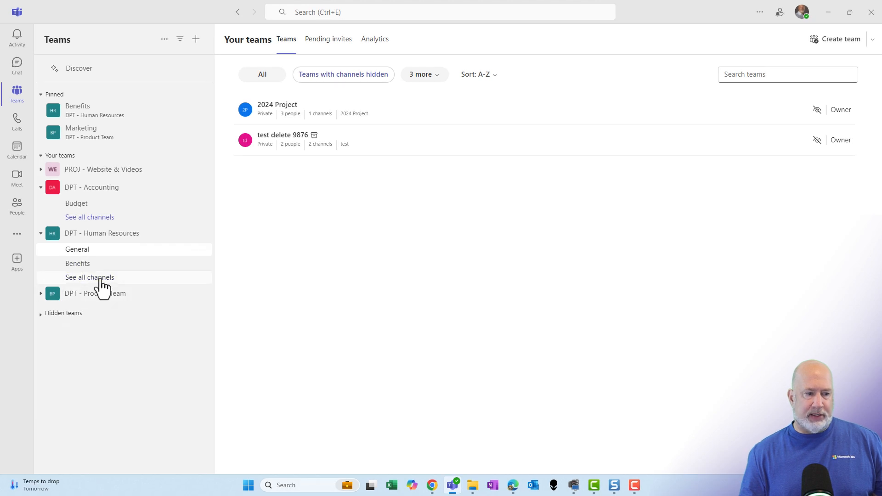
mouse_move(117, 239)
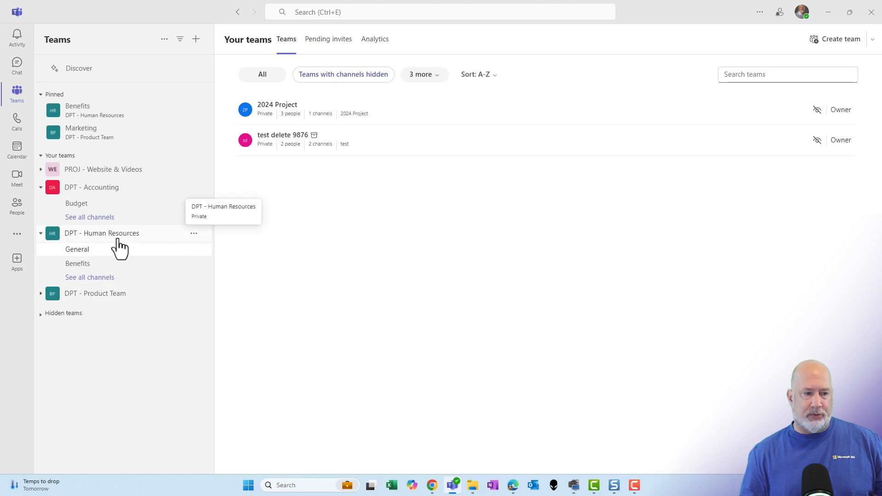
mouse_move(87, 262)
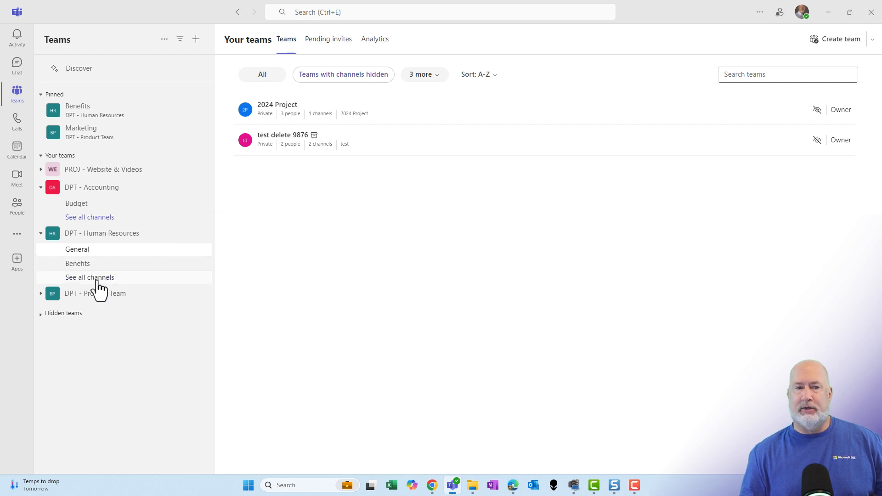
Step: Open the DPT - Human Resources channel list: Benefits and General shown, Onboarding and Recruitment hidden
click(89, 277)
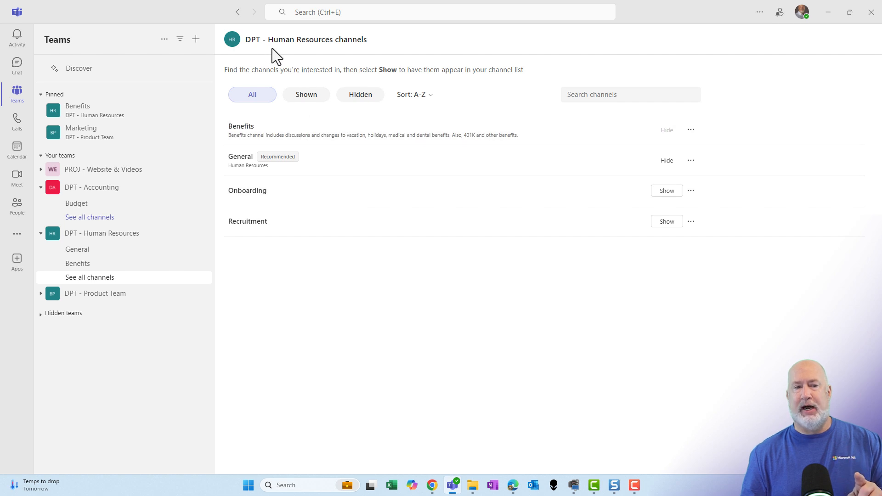
mouse_move(365, 96)
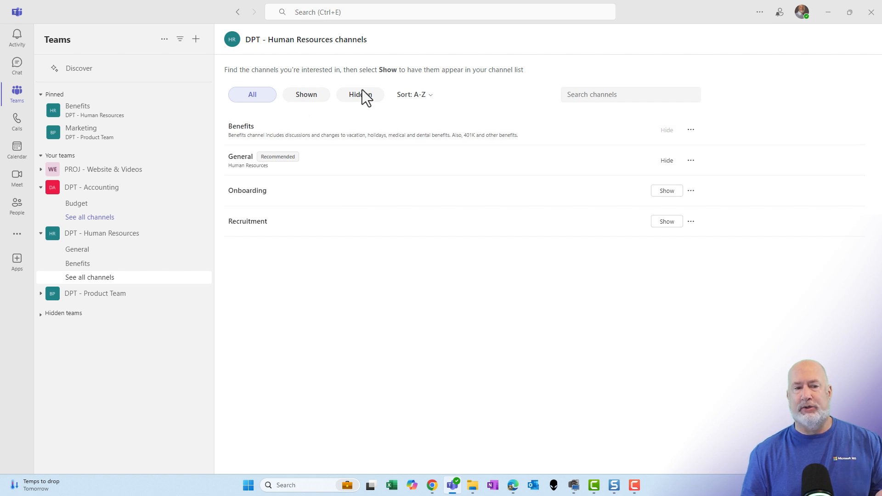
mouse_move(410, 300)
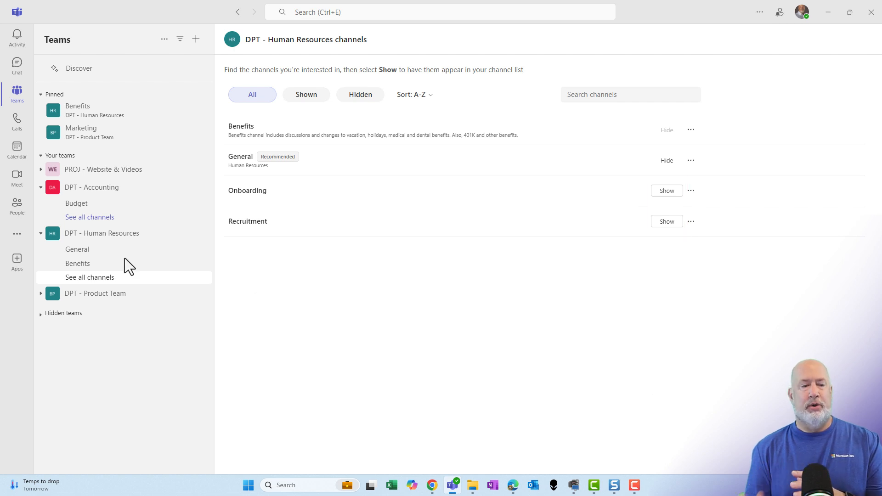
mouse_move(76, 250)
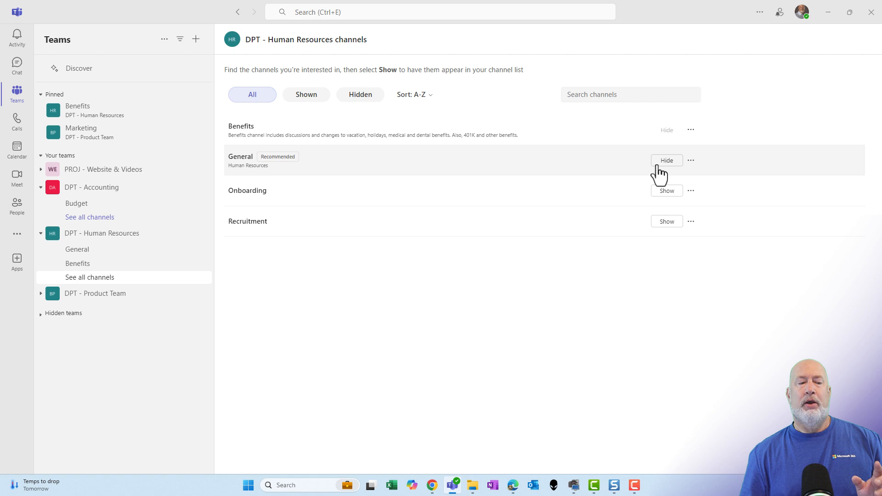
mouse_move(666, 129)
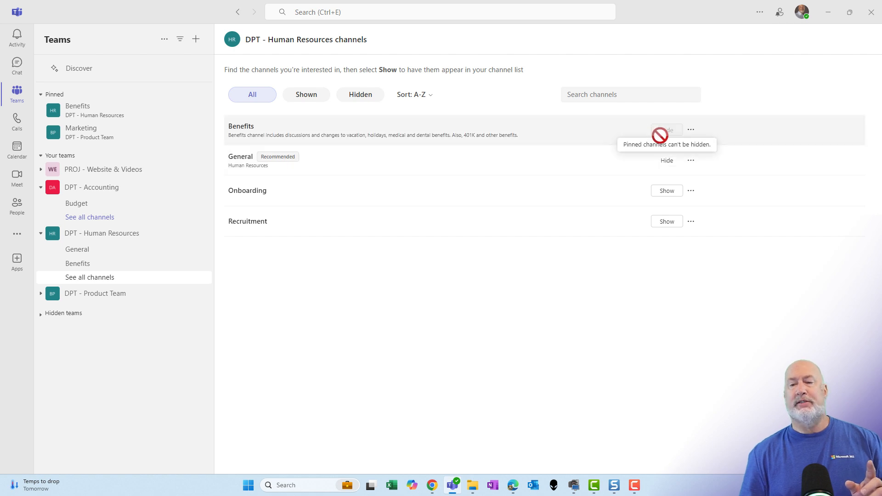
mouse_move(616, 147)
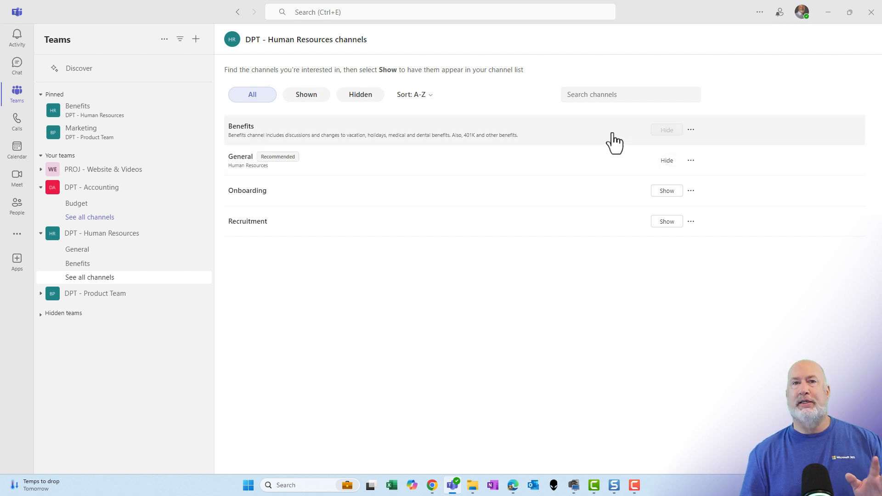
mouse_move(590, 138)
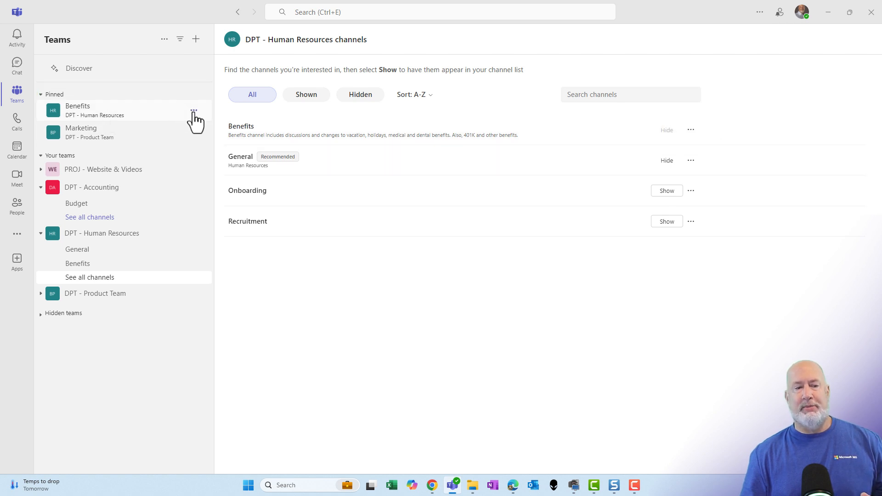
click(193, 109)
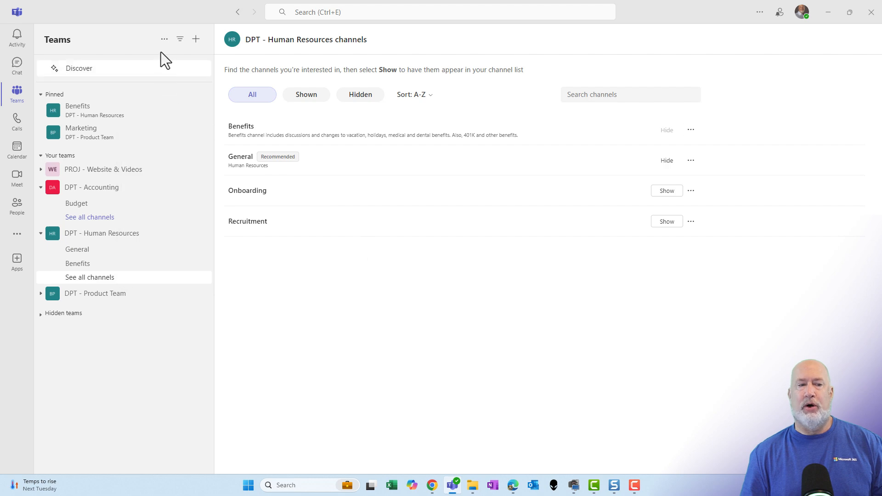
mouse_move(165, 39)
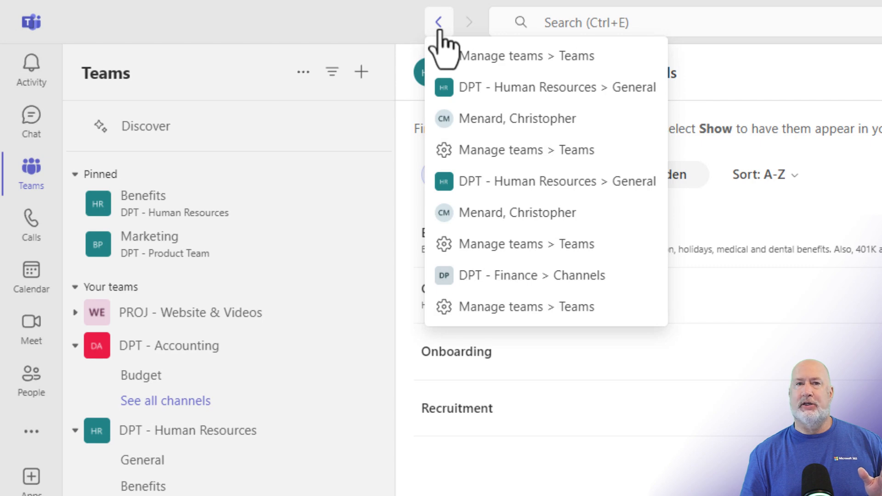
click(440, 22)
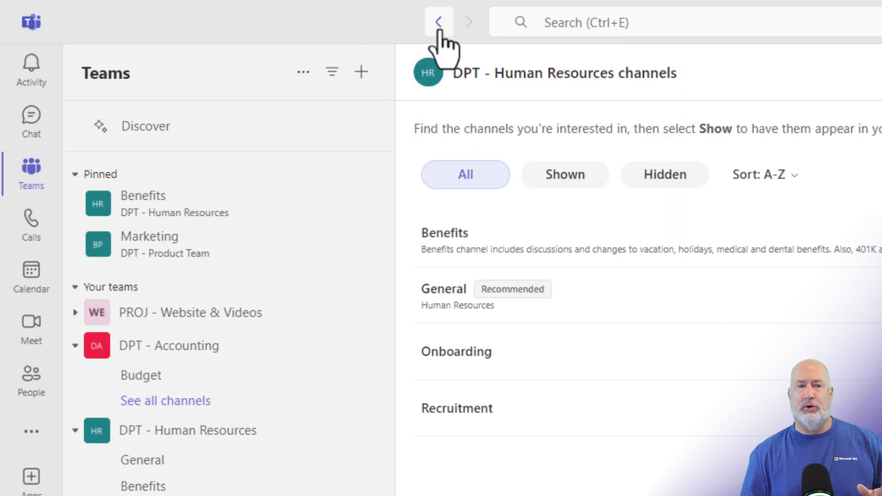
Step: Go back to Your teams and filter to 'Teams with channels shown'
click(440, 22)
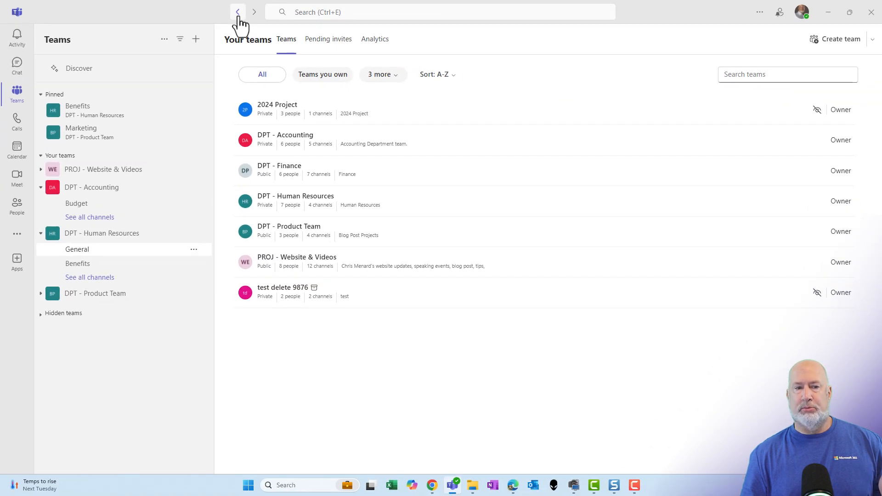
mouse_move(607, 81)
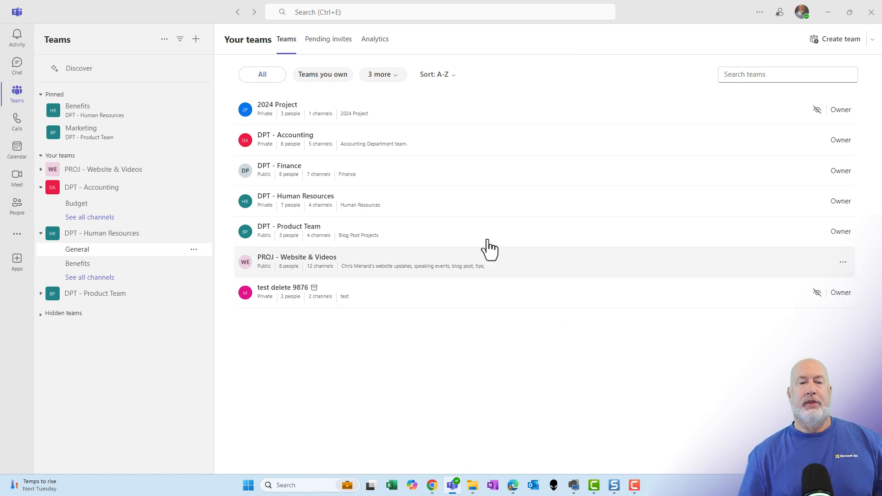
click(382, 74)
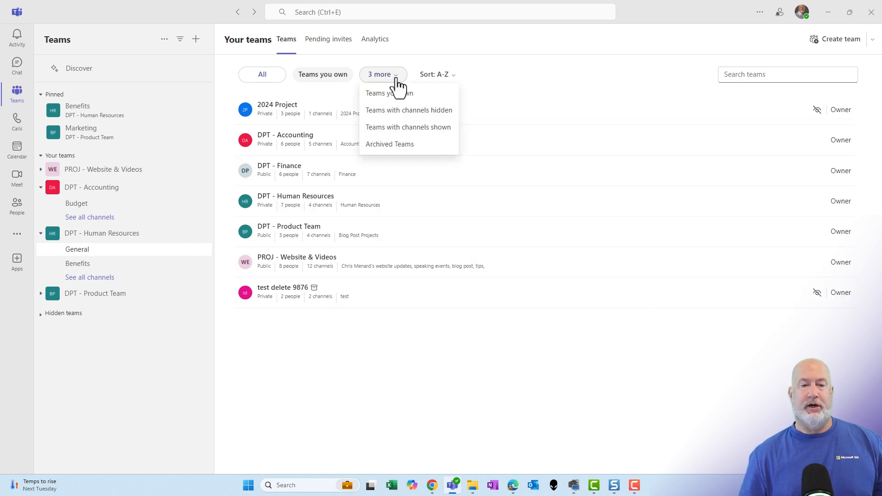
mouse_move(411, 128)
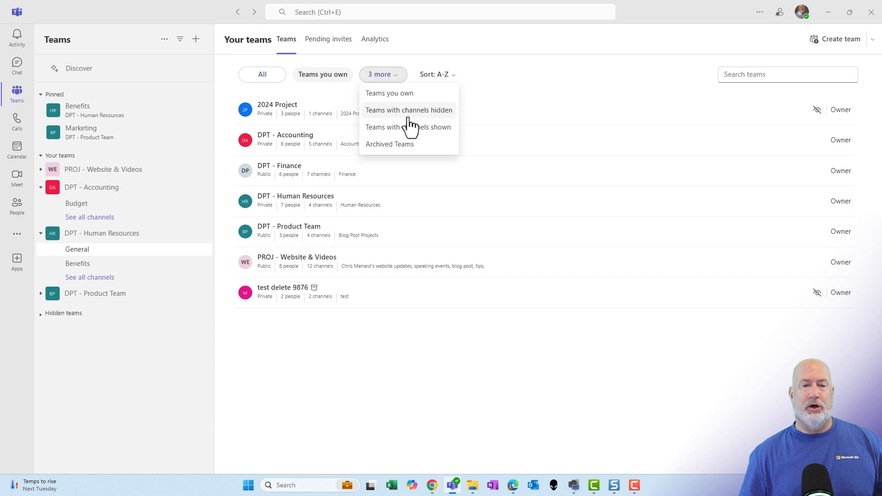
mouse_move(412, 133)
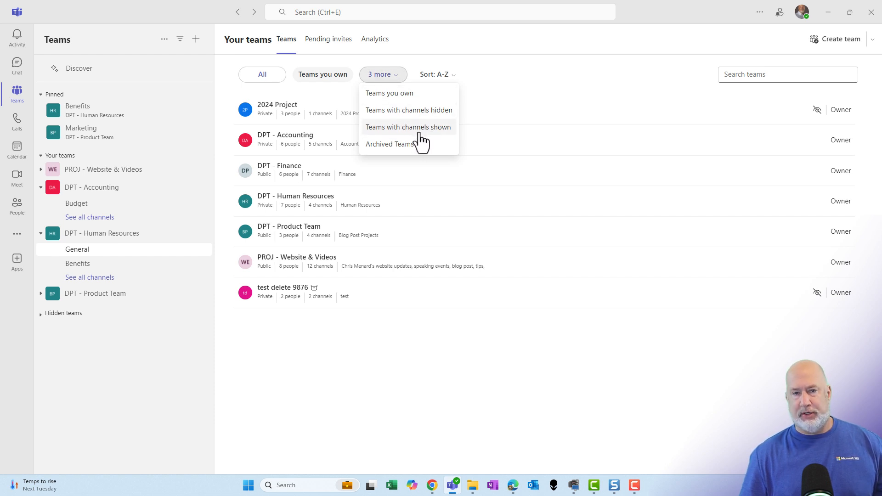
click(408, 128)
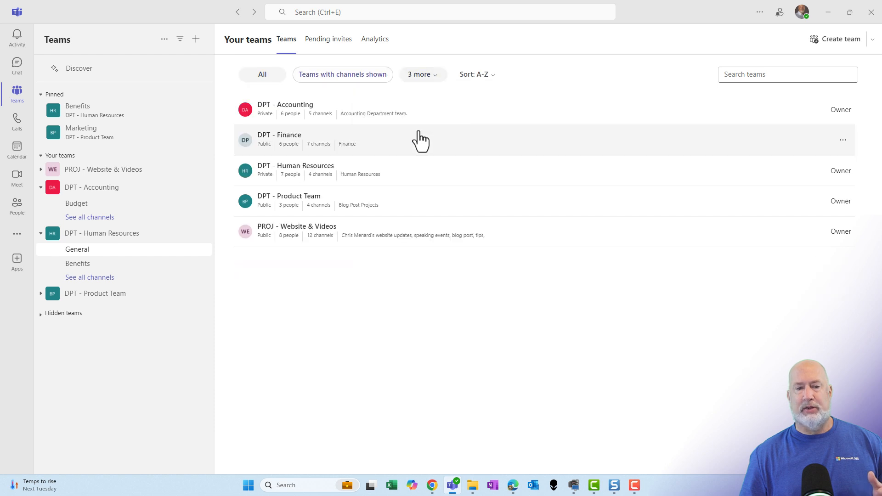
click(423, 74)
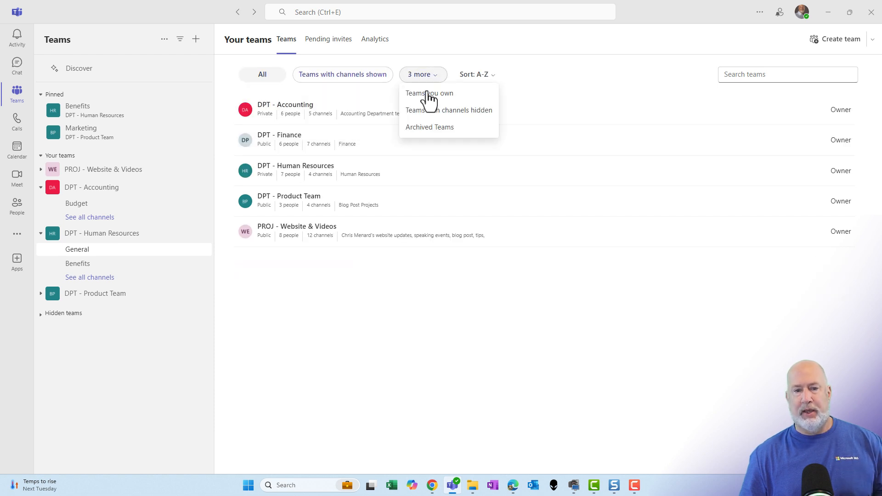
Step: Filter to archived teams and restore test delete 9876, then check Pending invites
click(430, 127)
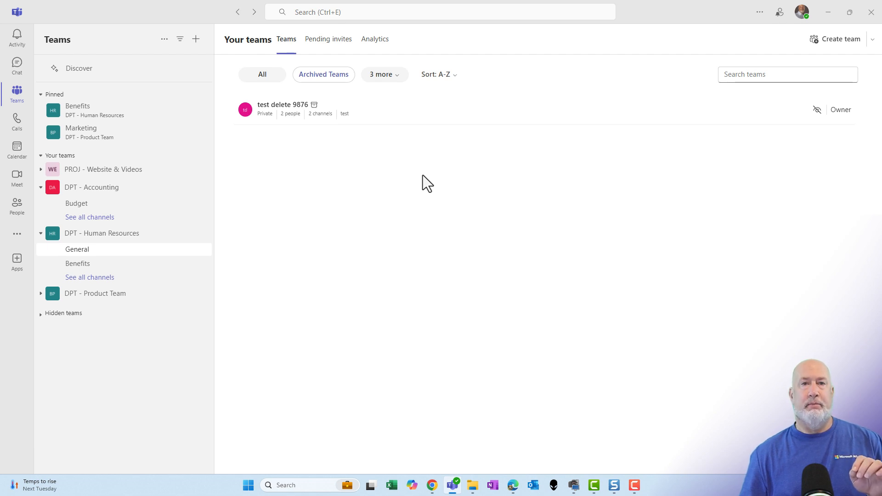
mouse_move(375, 155)
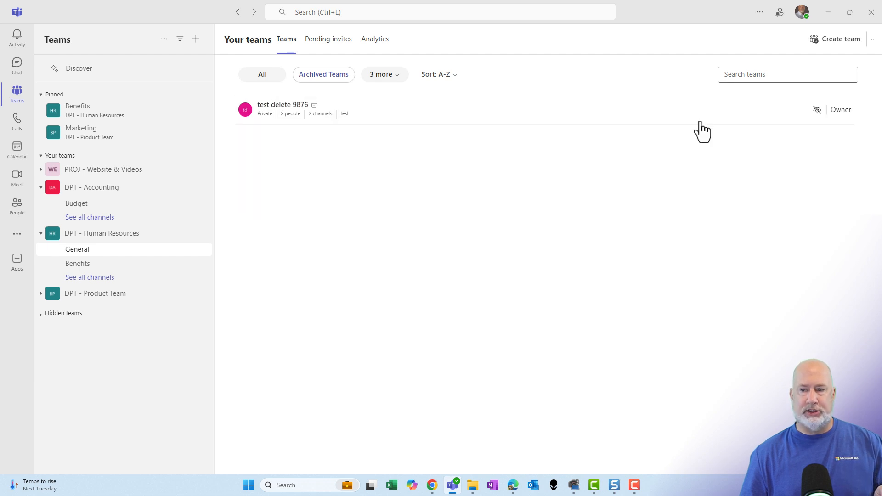
click(817, 109)
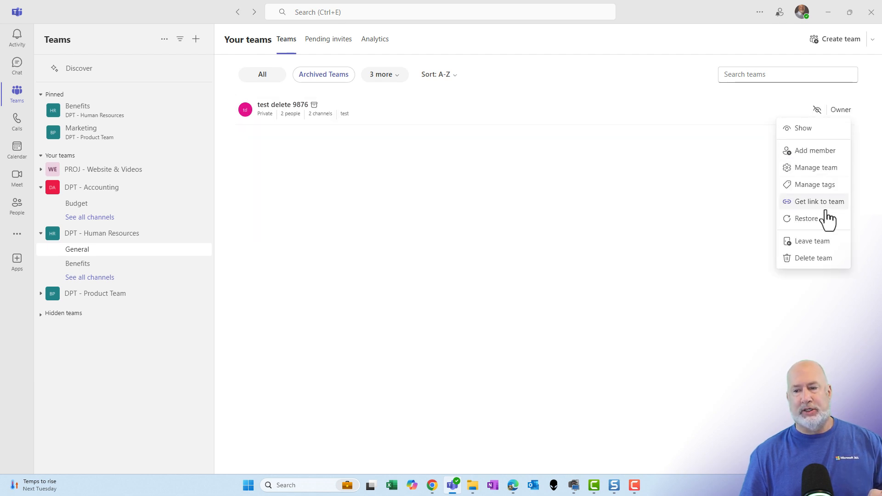
click(487, 219)
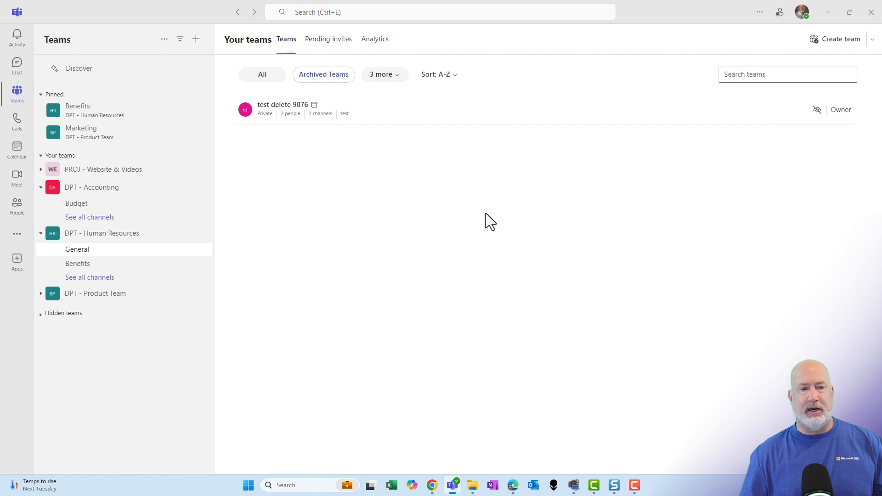
click(329, 39)
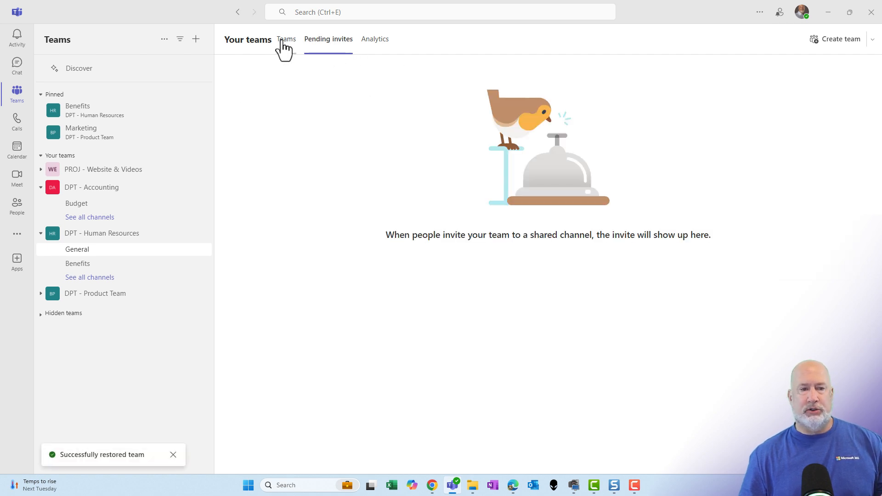
click(287, 40)
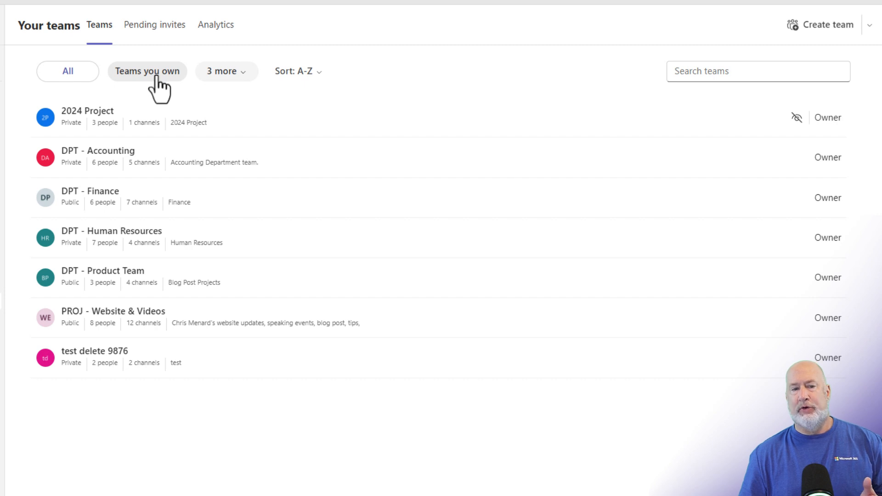
Step: Sort the teams list Z-A, then by team type
click(299, 71)
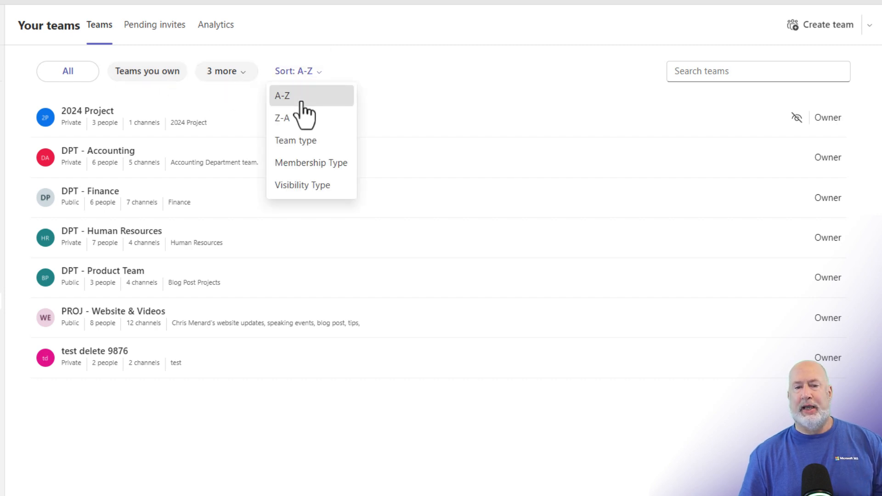
click(282, 117)
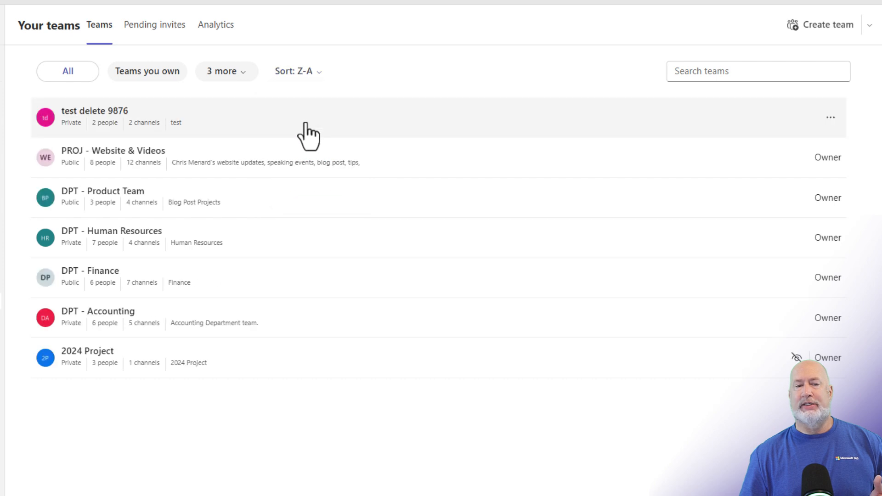
click(295, 71)
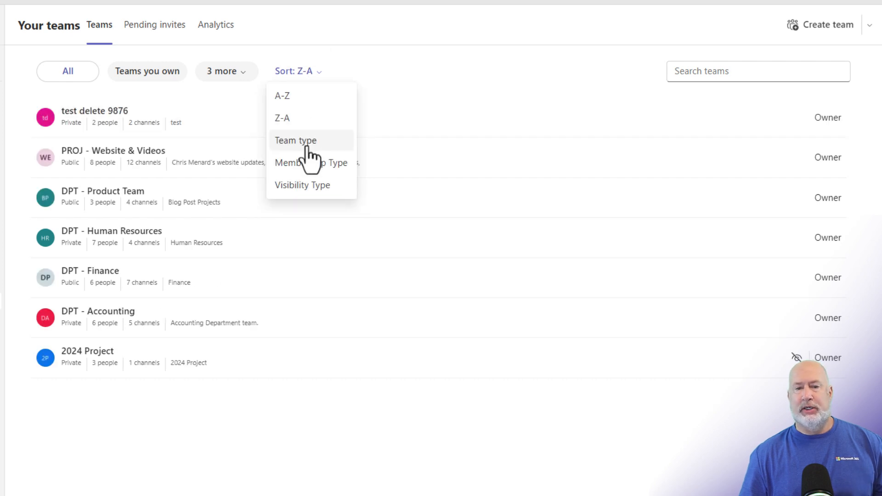
click(296, 140)
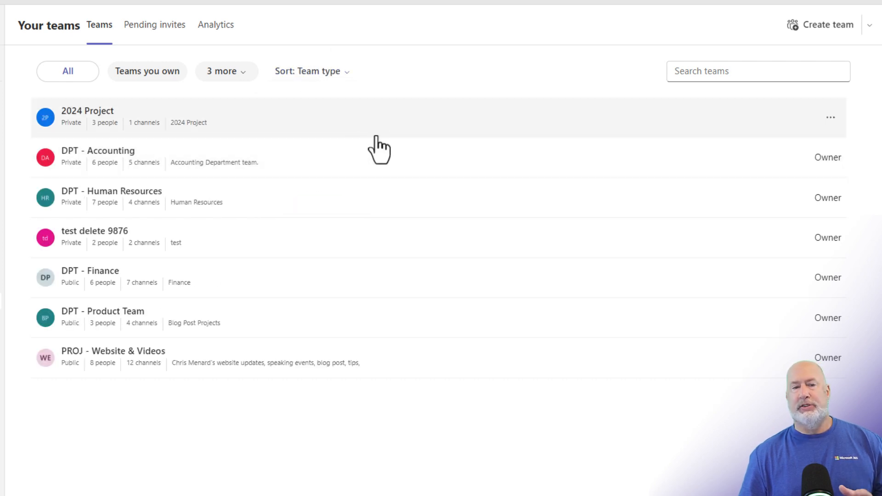
mouse_move(382, 117)
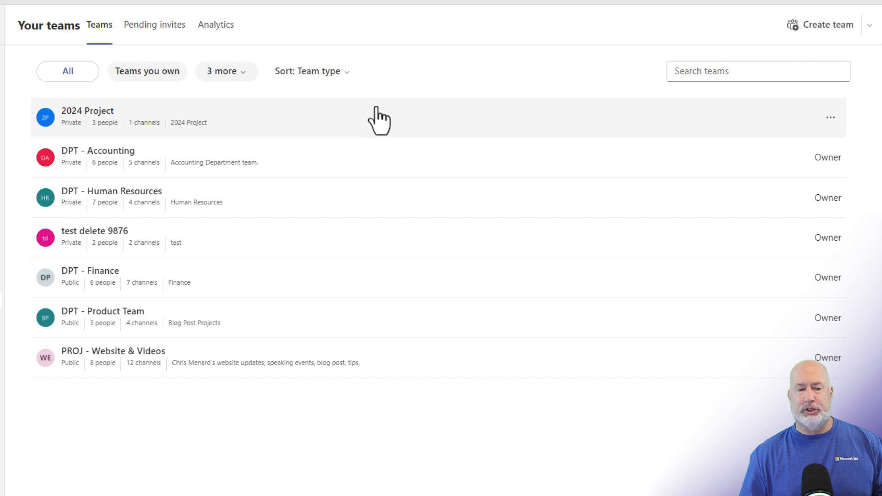
Step: Re-sort the teams by membership type, then by visibility type
click(311, 71)
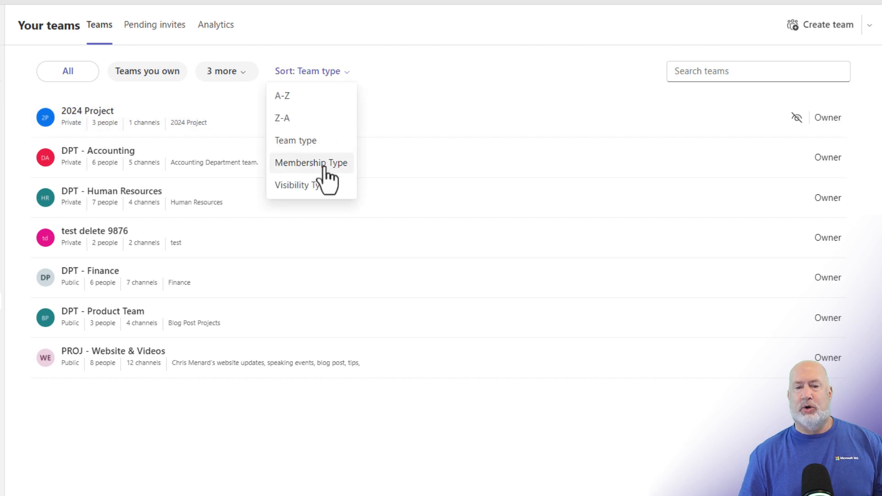
click(311, 163)
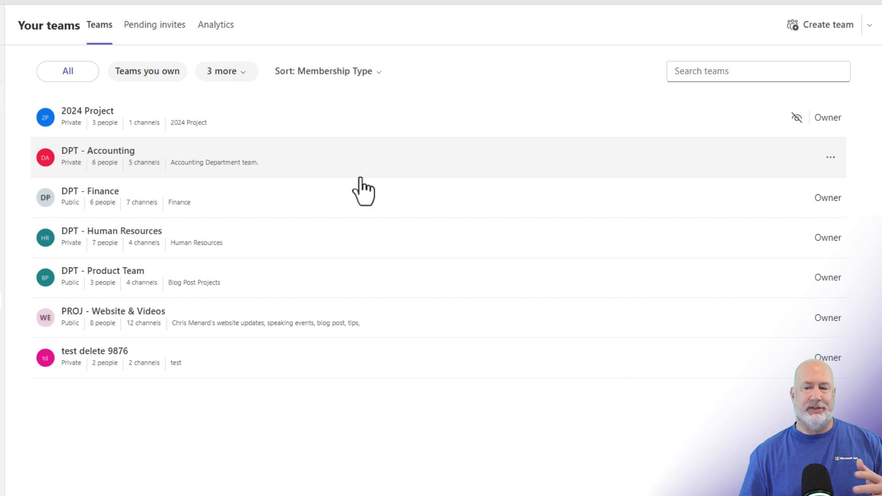
click(327, 70)
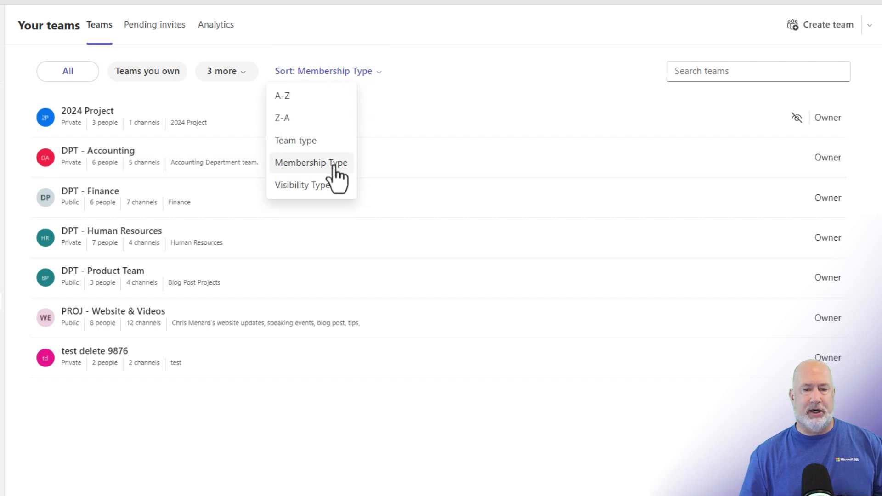
click(302, 185)
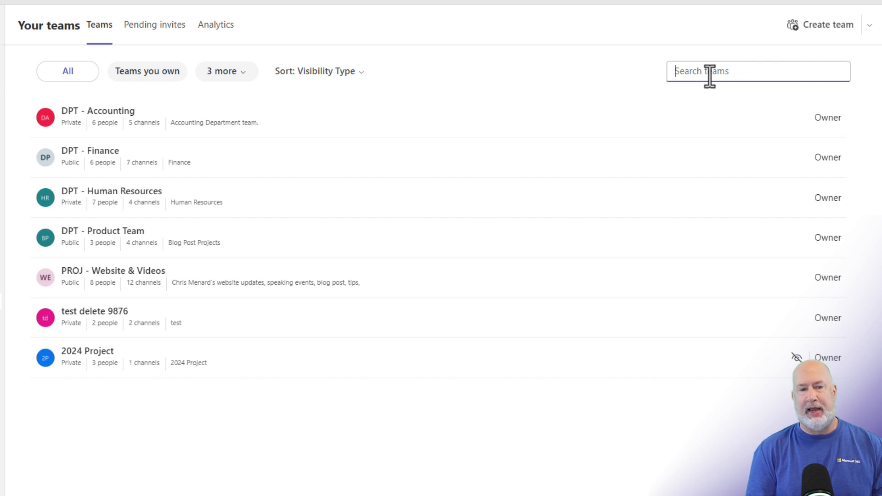
Step: Search teams for 'vid', 'fin', 'ject', then 'fi' to show only DPT - Finance
text(vid)
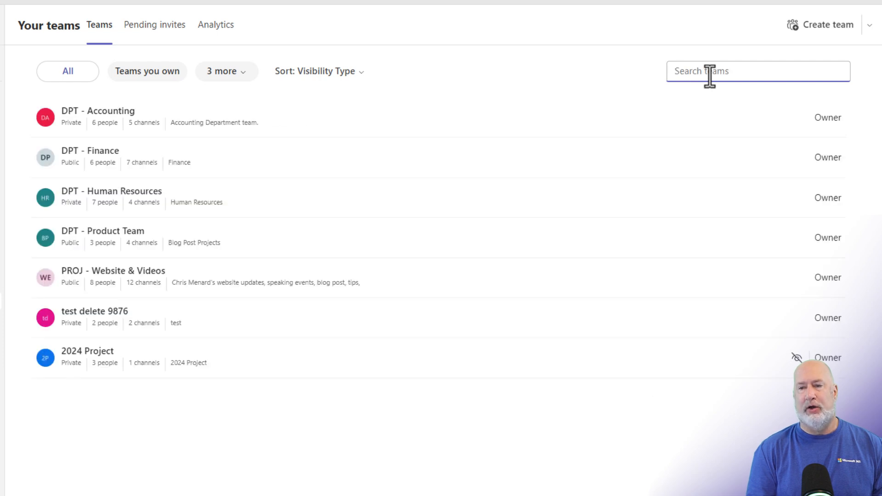
text(fin)
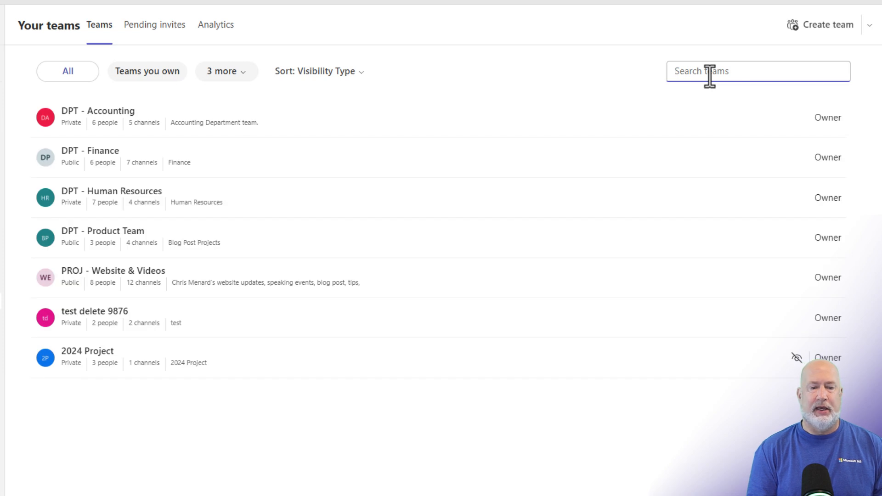
text(ject)
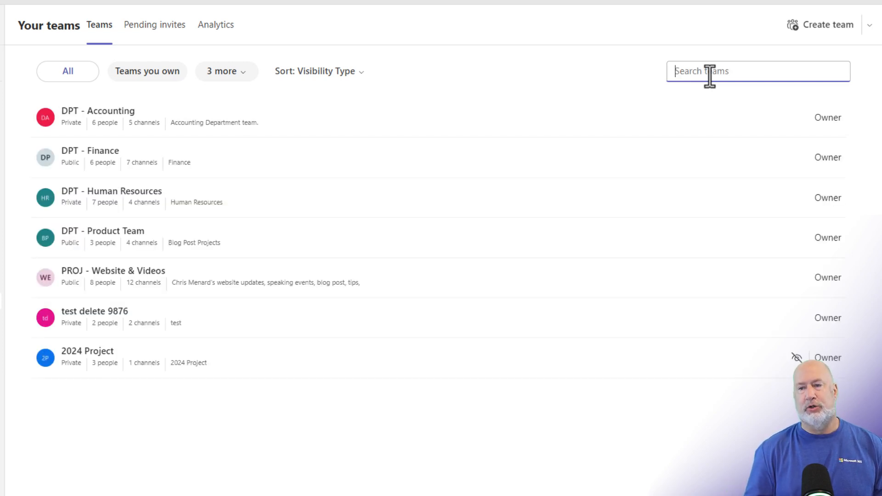
mouse_move(420, 109)
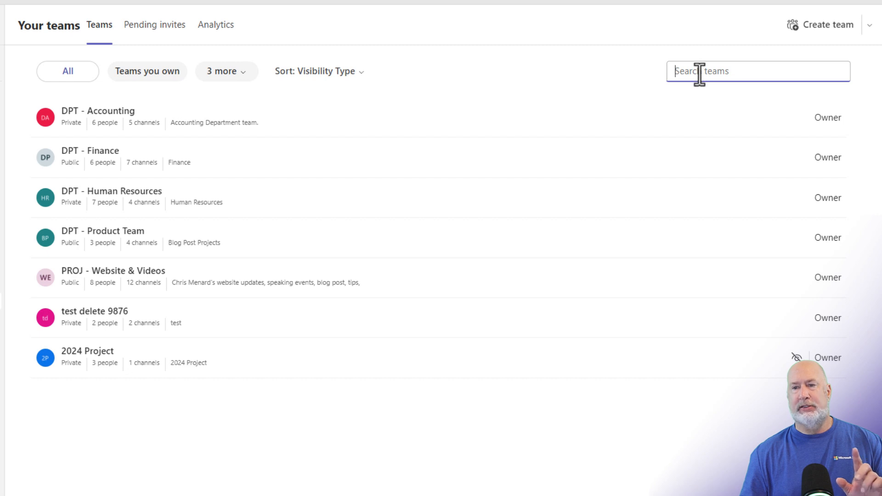
mouse_move(735, 78)
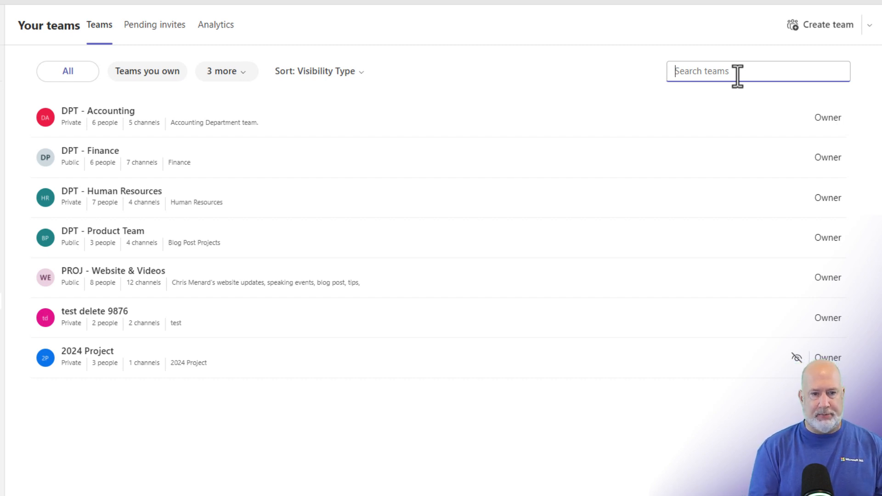
text(fi)
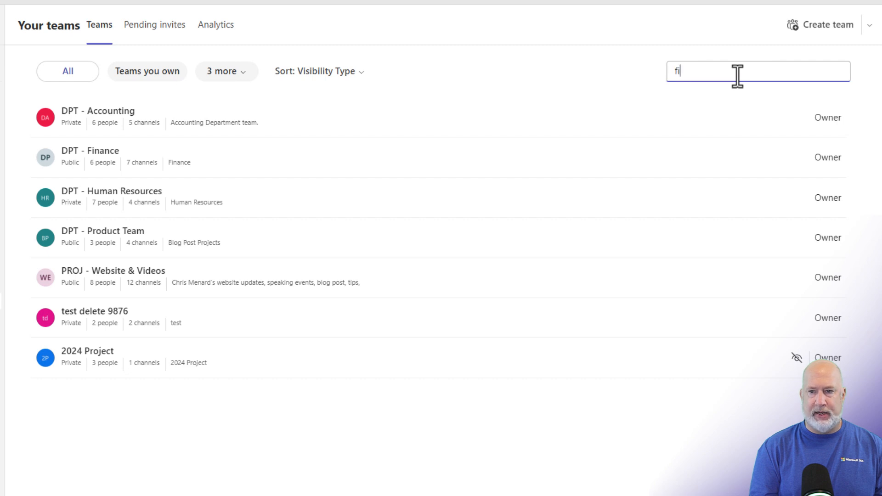
text(fi)
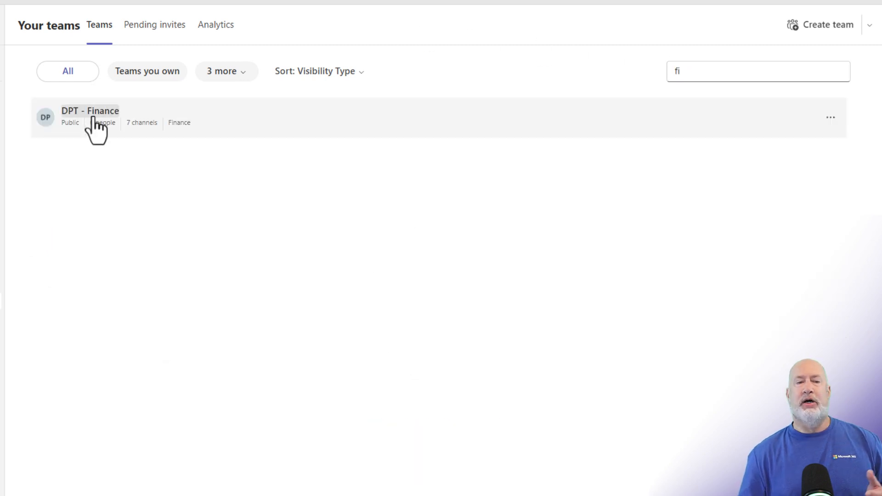
Step: Search DPT - Finance channels for 'yea' to find Current Fiscal Year, then return to Your teams
click(90, 110)
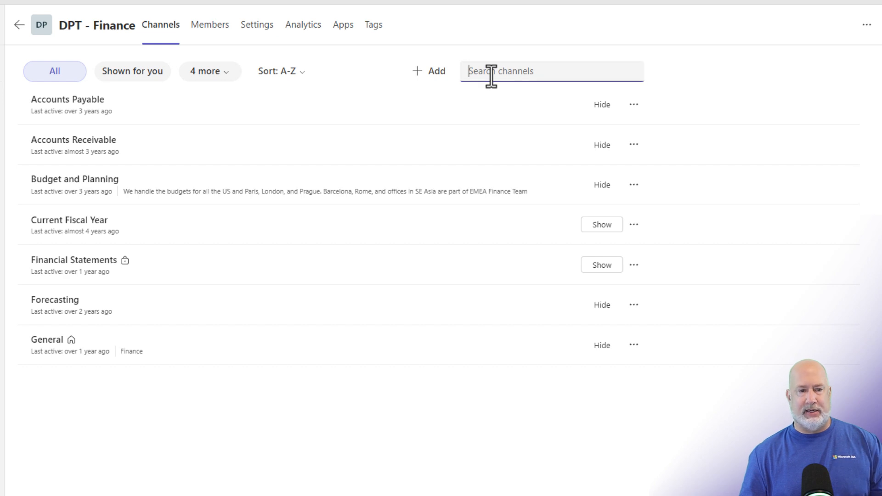
text(year)
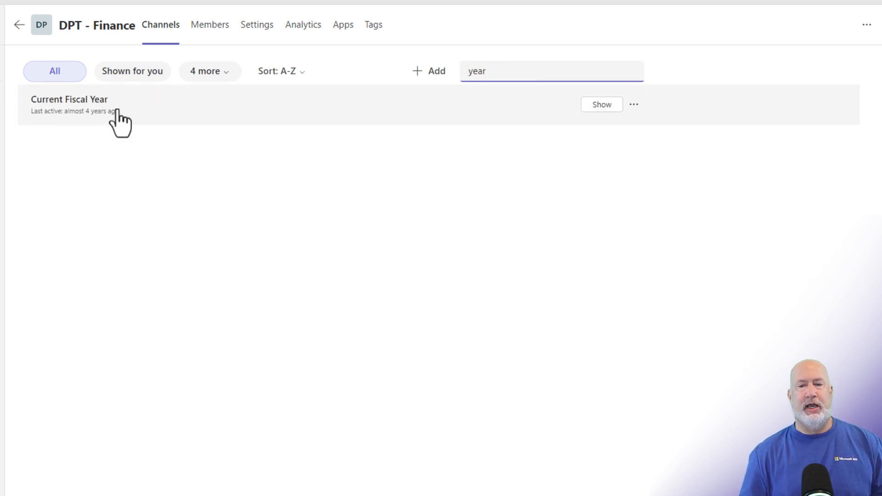
click(71, 99)
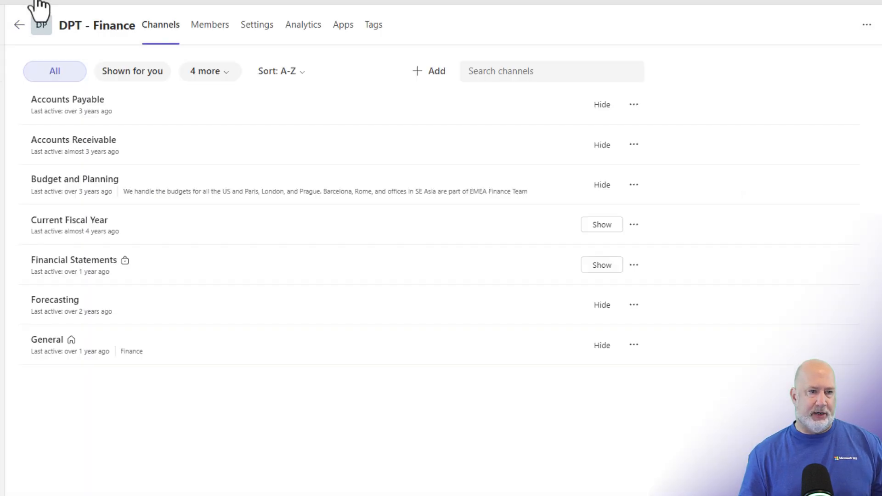
click(19, 25)
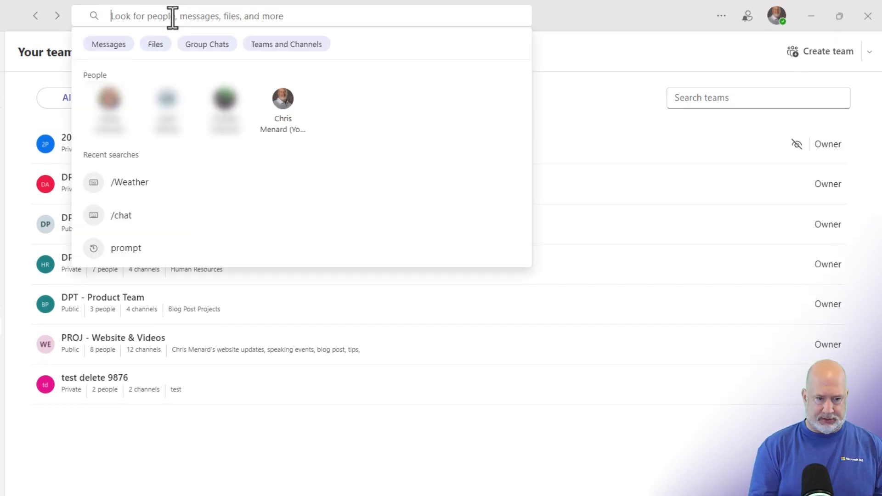
Step: Search 'ar' in the top search box and open the AR channel of DPT - Accounting
text(ar)
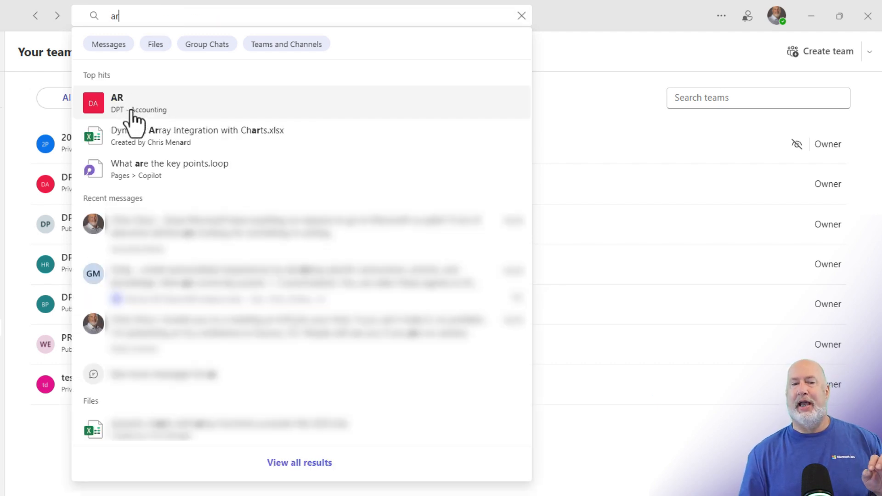
click(117, 103)
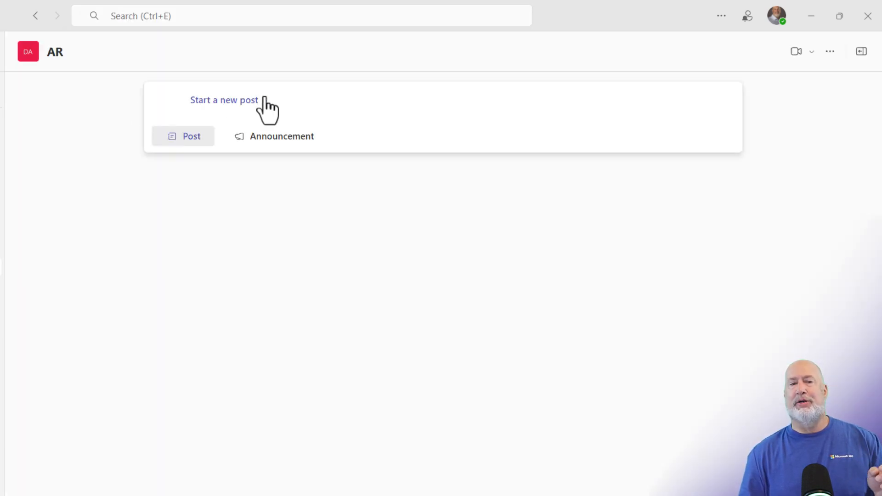